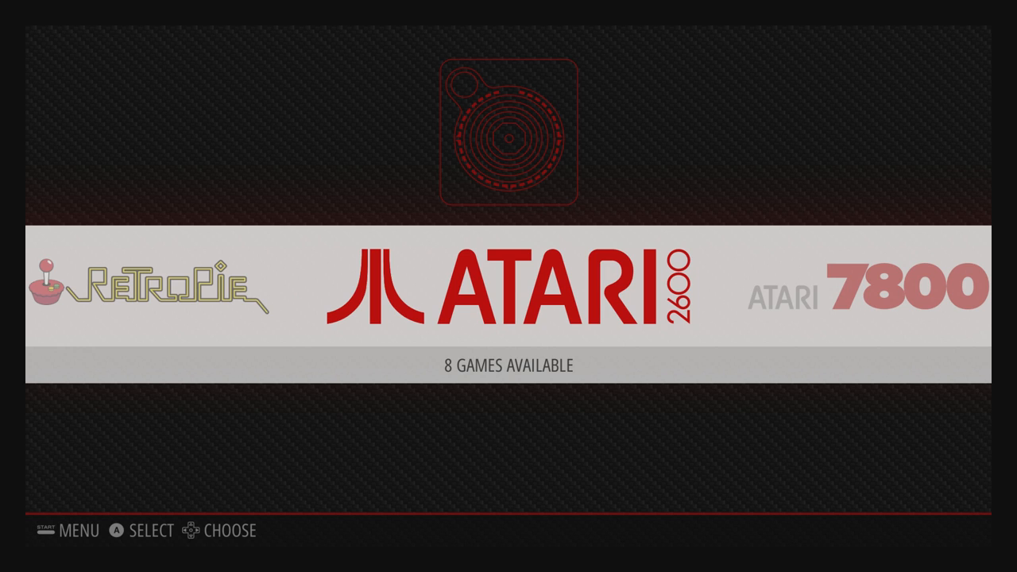
Step: Navigate from the Atari 2600 list to the RetroPie menu and launch RetroPie Setup
{"action": "scroll", "scroll_direction": "left", "scroll_amount": 3}
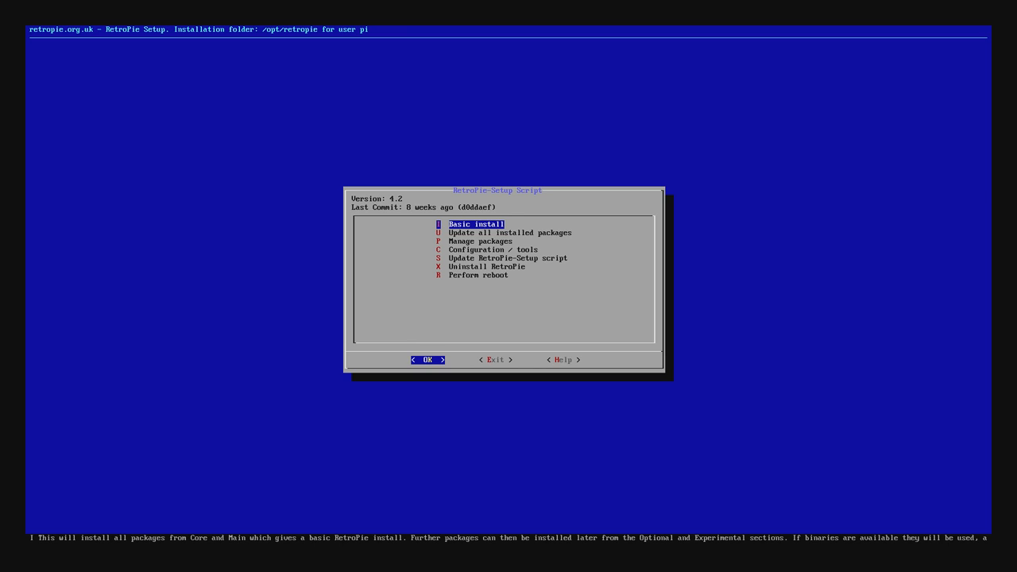
Step: Install usbromservice - USB ROM Service from Configuration / tools
{"action": "key", "text": "Down"}
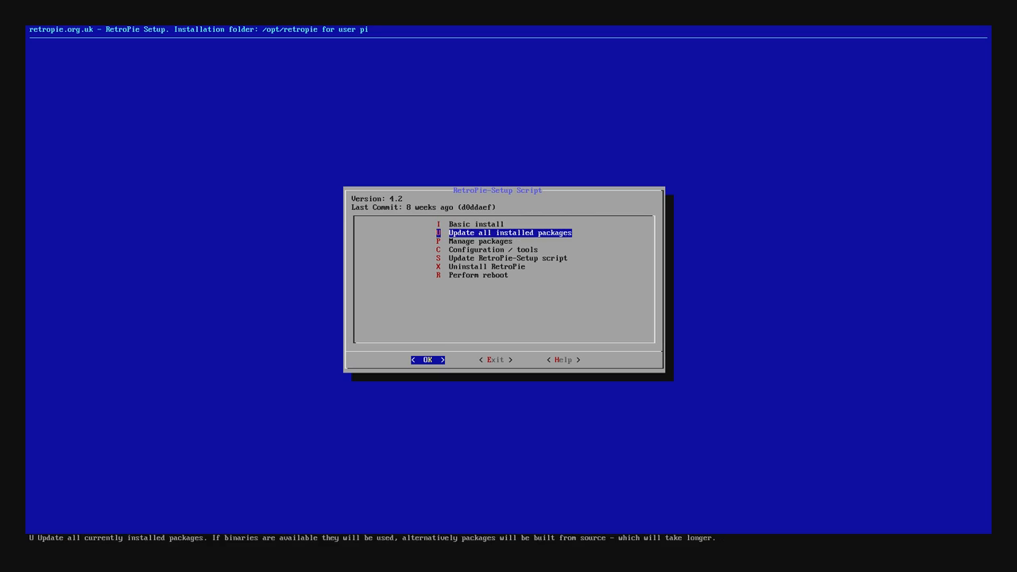
{"action": "key", "text": "Down"}
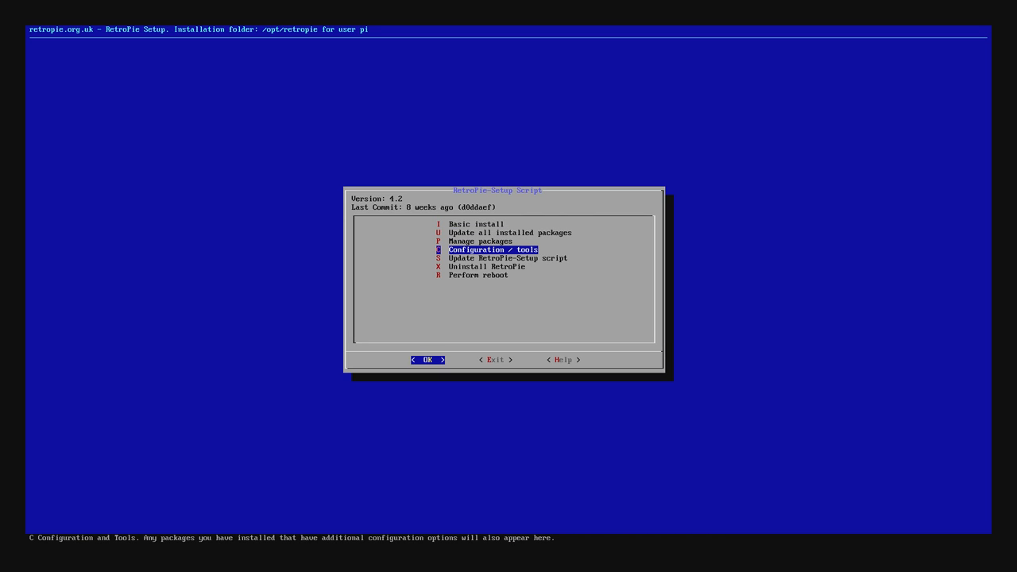
{"action": "left_click", "coordinate": [428, 359]}
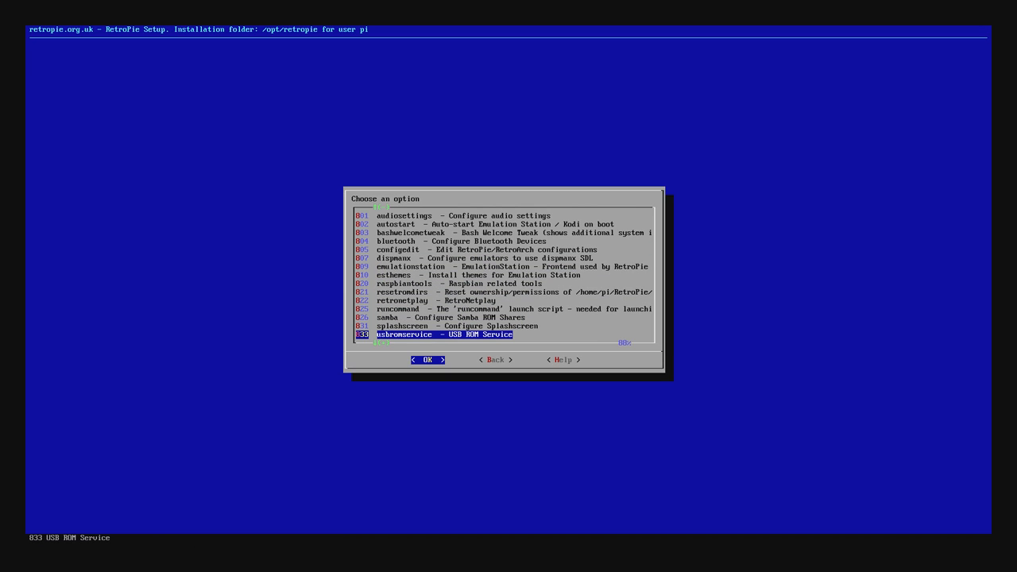
{"action": "left_click", "coordinate": [430, 360]}
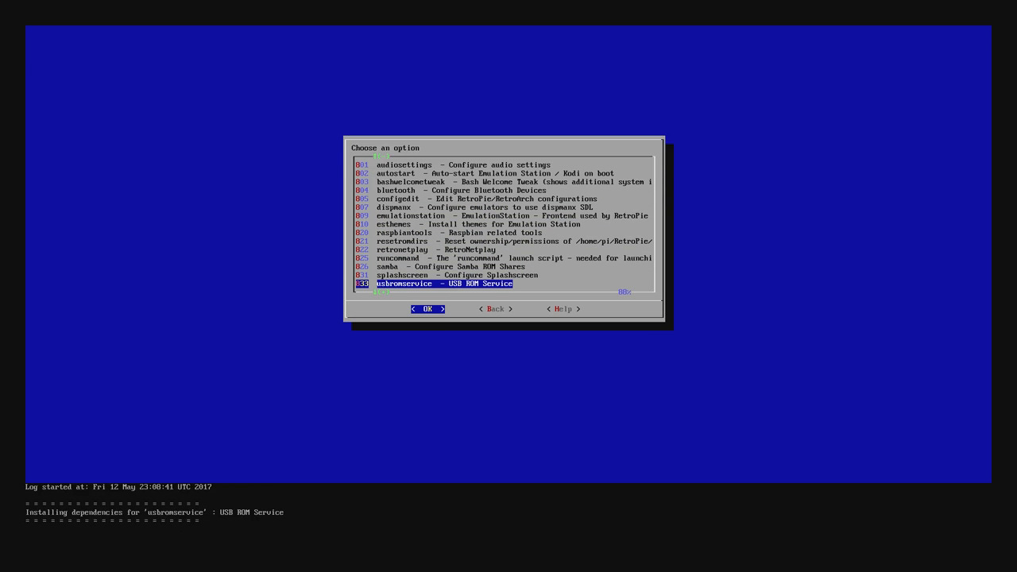
{"action": "left_click", "coordinate": [429, 309]}
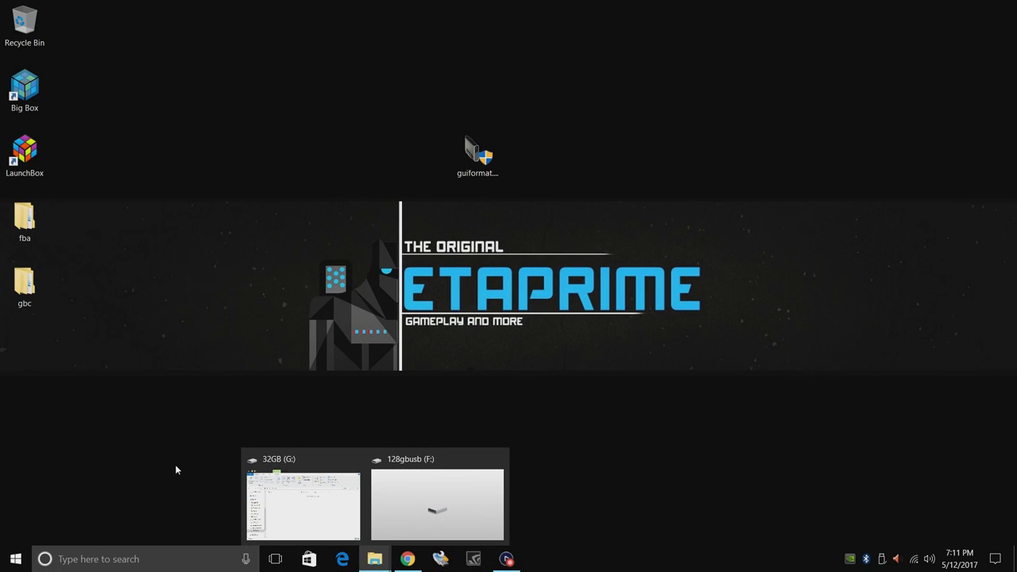
Step: Quick-format the 32GB (G:) drive as FAT32 and dismiss the completion notice
{"action": "left_click", "coordinate": [302, 505]}
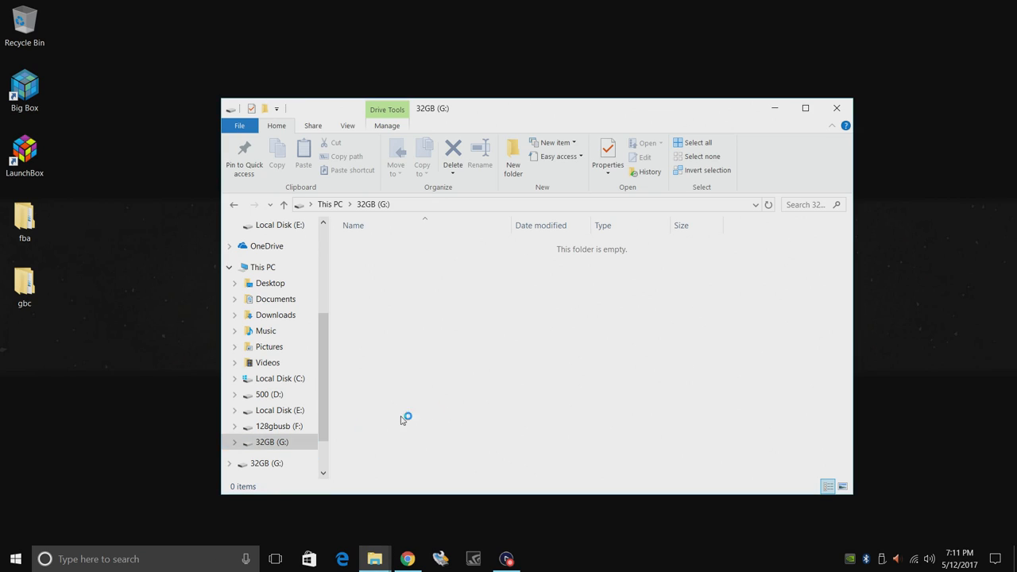
{"action": "left_click", "coordinate": [270, 442]}
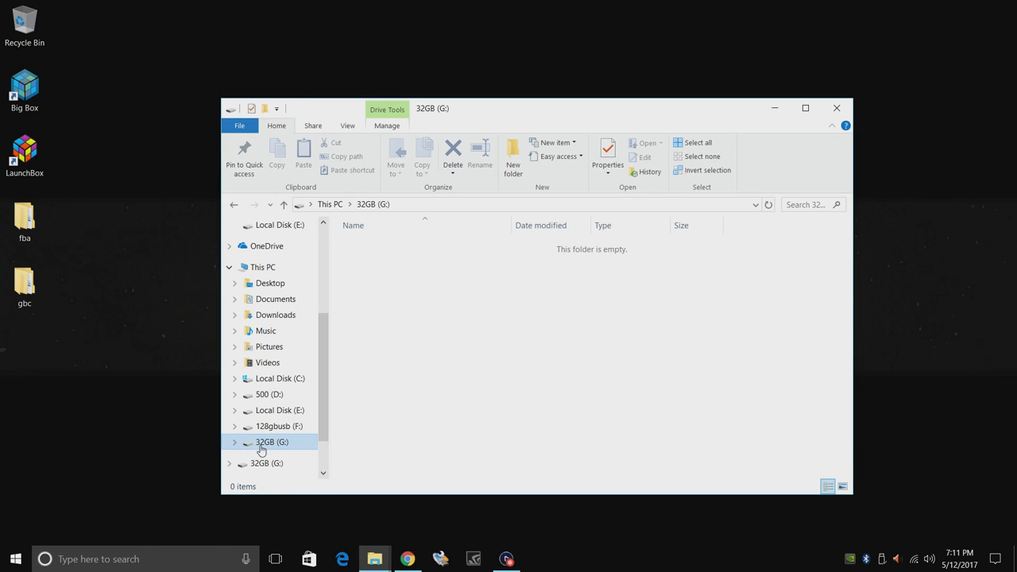
{"action": "mouse_move", "coordinate": [280, 454]}
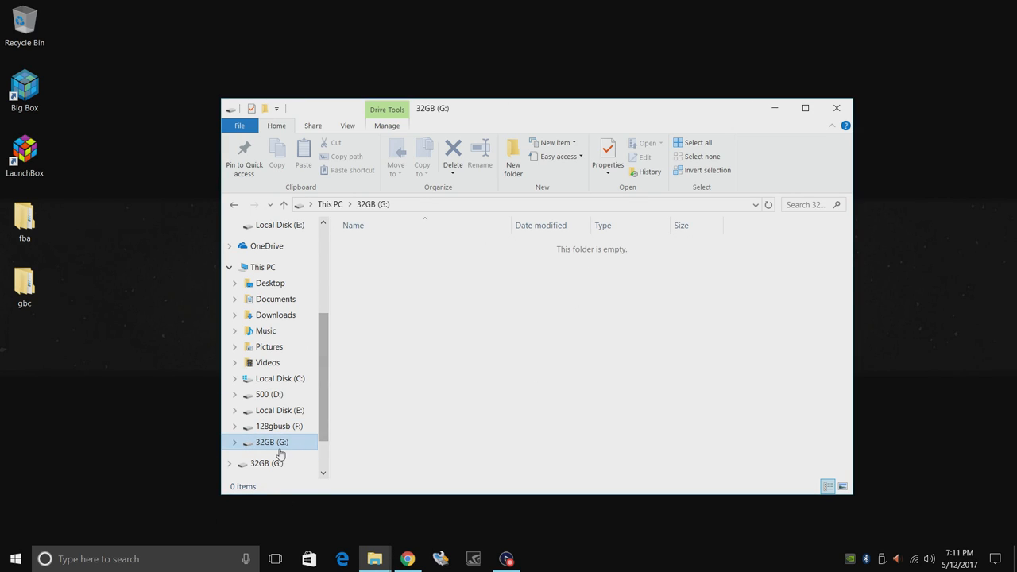
{"action": "right_click", "coordinate": [272, 442]}
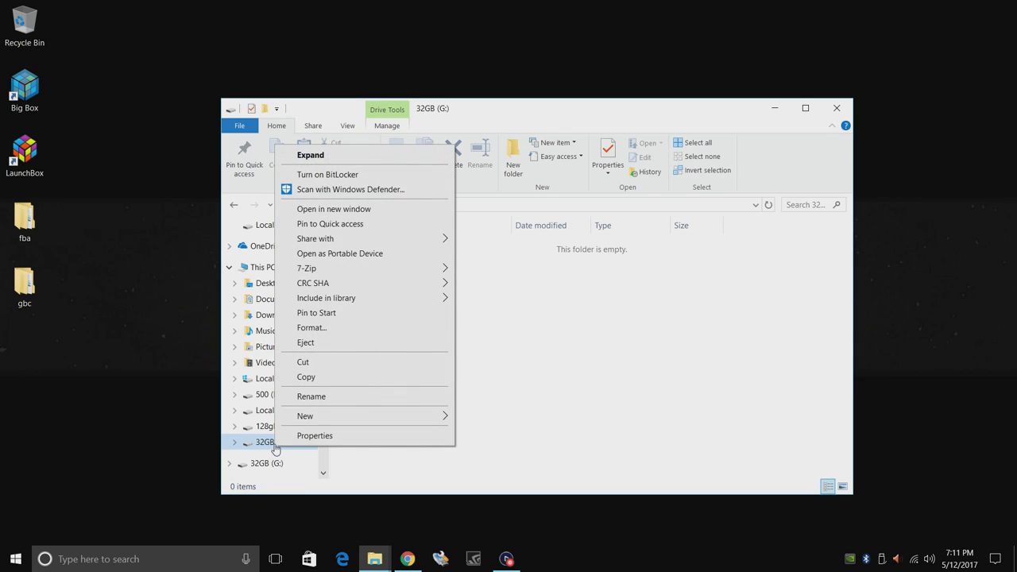
{"action": "left_click", "coordinate": [311, 327]}
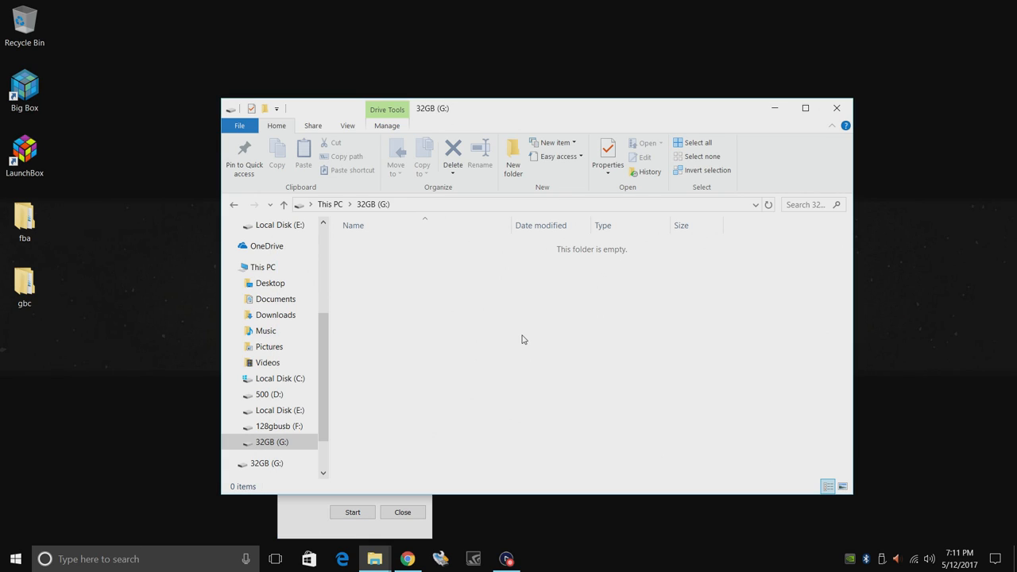
{"action": "left_click", "coordinate": [353, 512]}
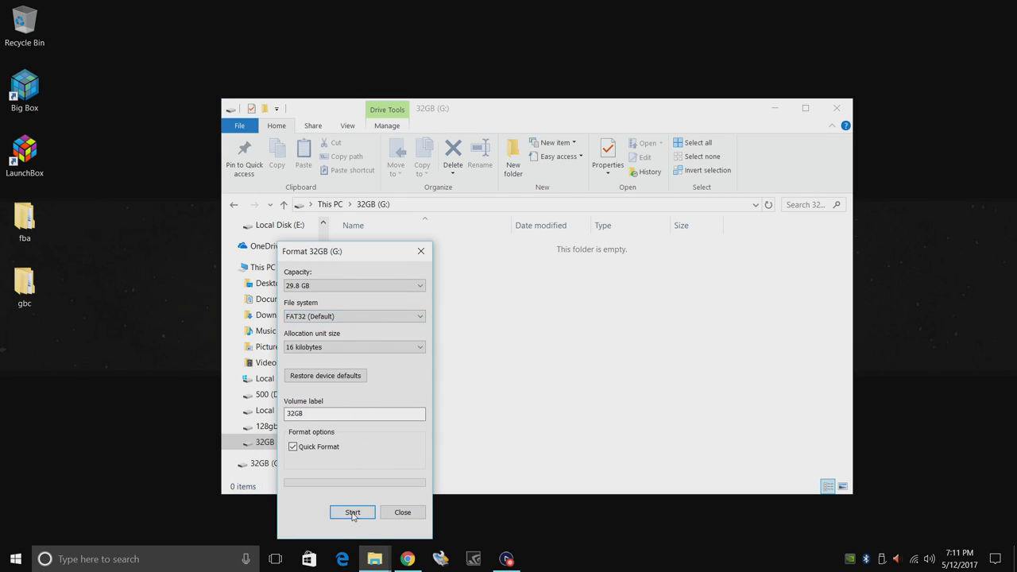
{"action": "left_click", "coordinate": [353, 512]}
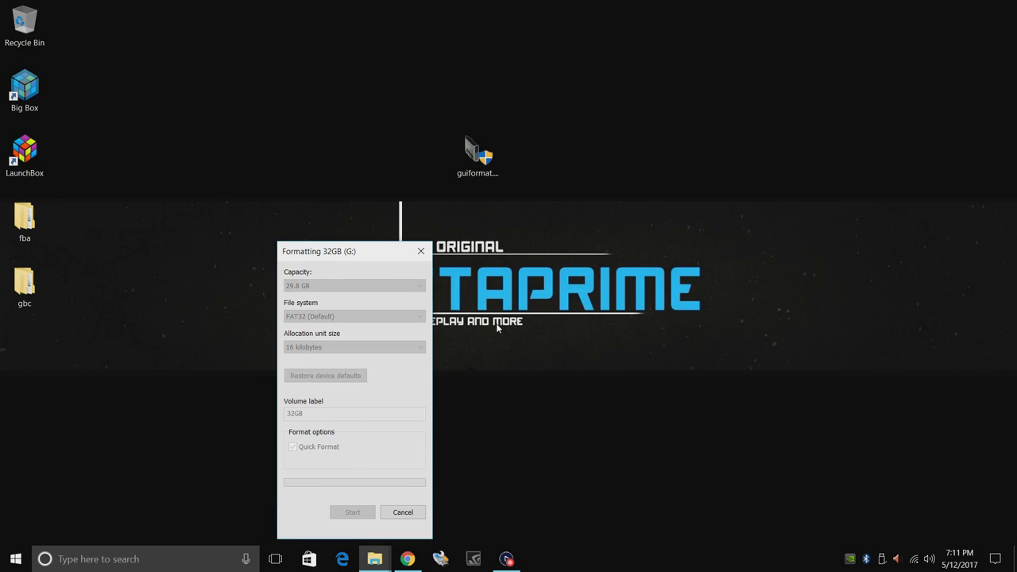
{"action": "mouse_move", "coordinate": [512, 289]}
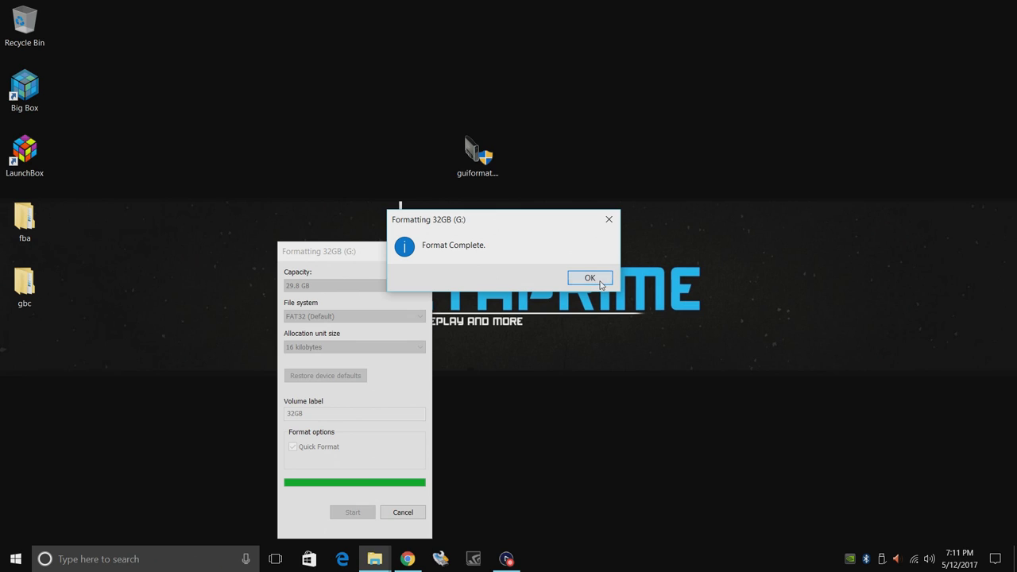
{"action": "left_click", "coordinate": [592, 277]}
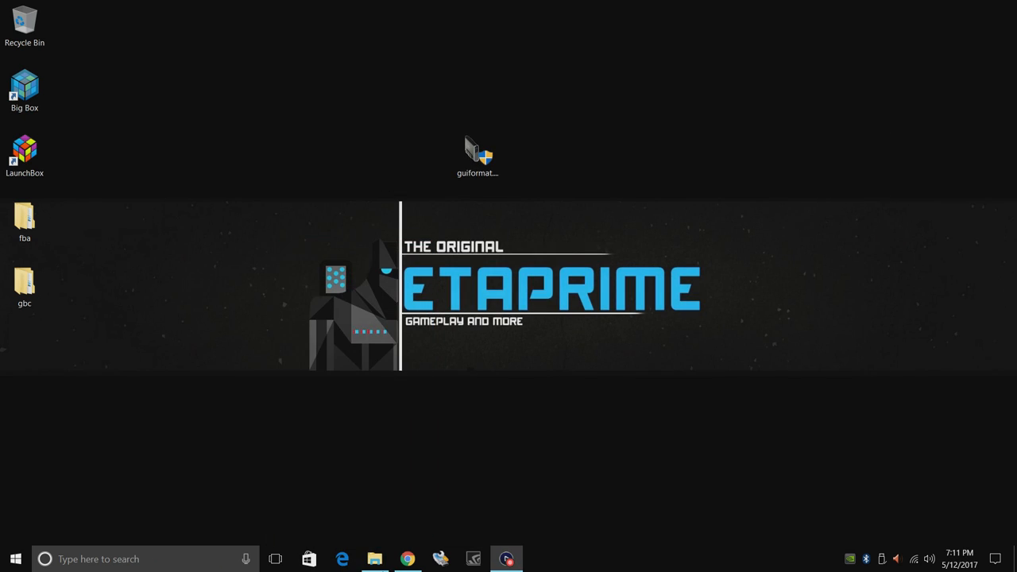
Step: Create a new folder named retropie-mount on the empty 32GB (G:) drive
{"action": "left_click", "coordinate": [373, 560]}
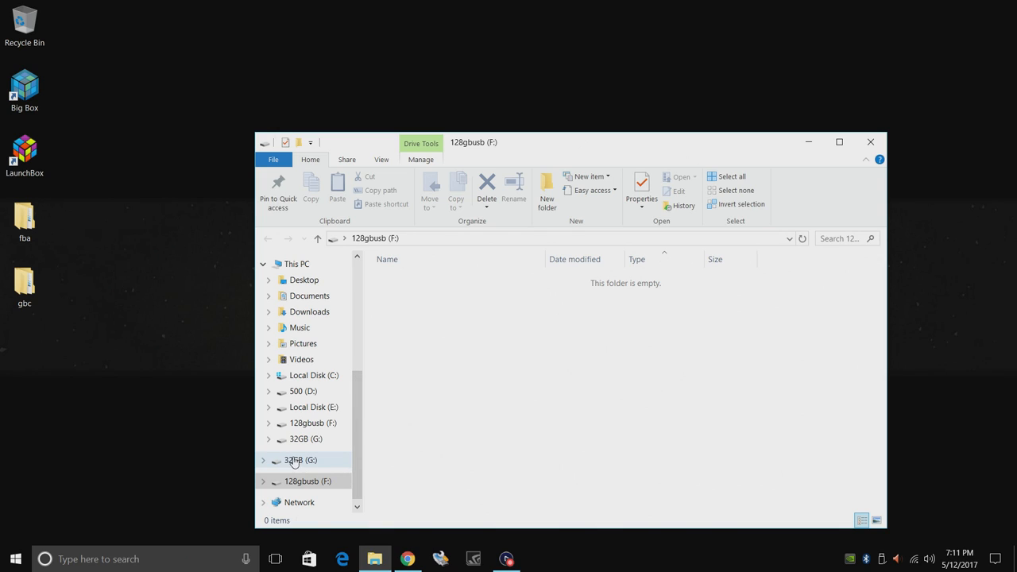
{"action": "left_click", "coordinate": [299, 461]}
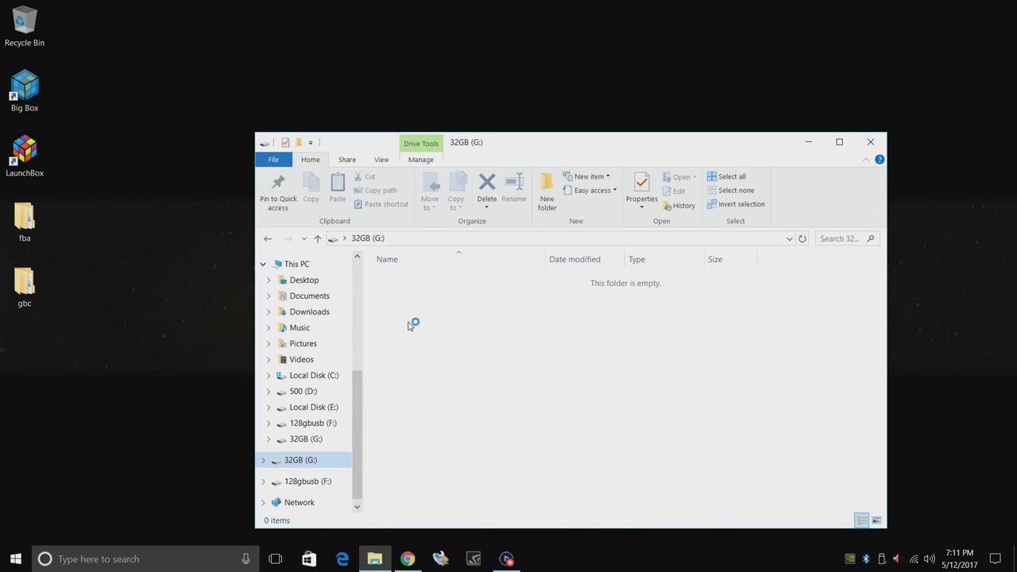
{"action": "right_click", "coordinate": [410, 325]}
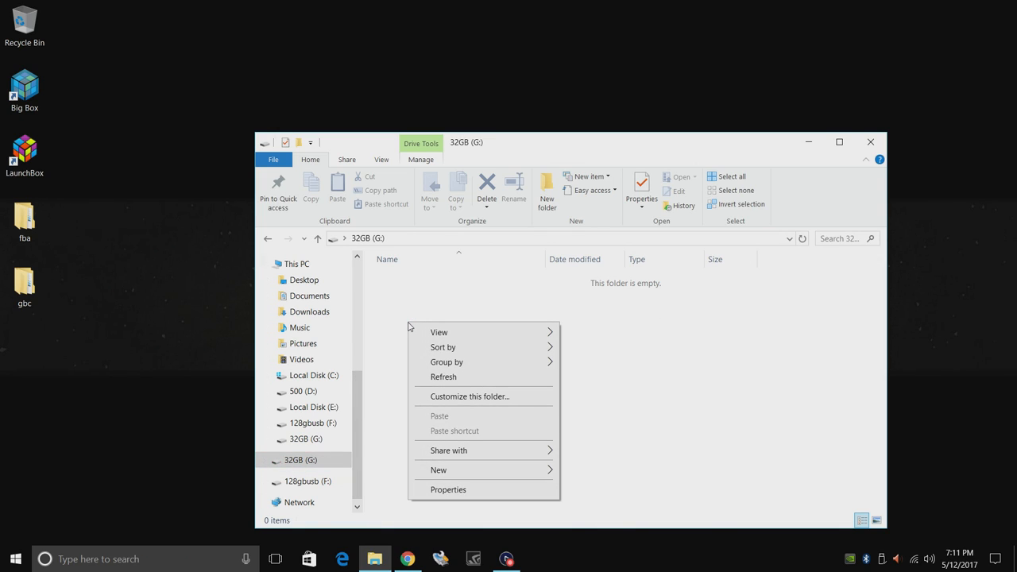
{"action": "left_click", "coordinate": [438, 471]}
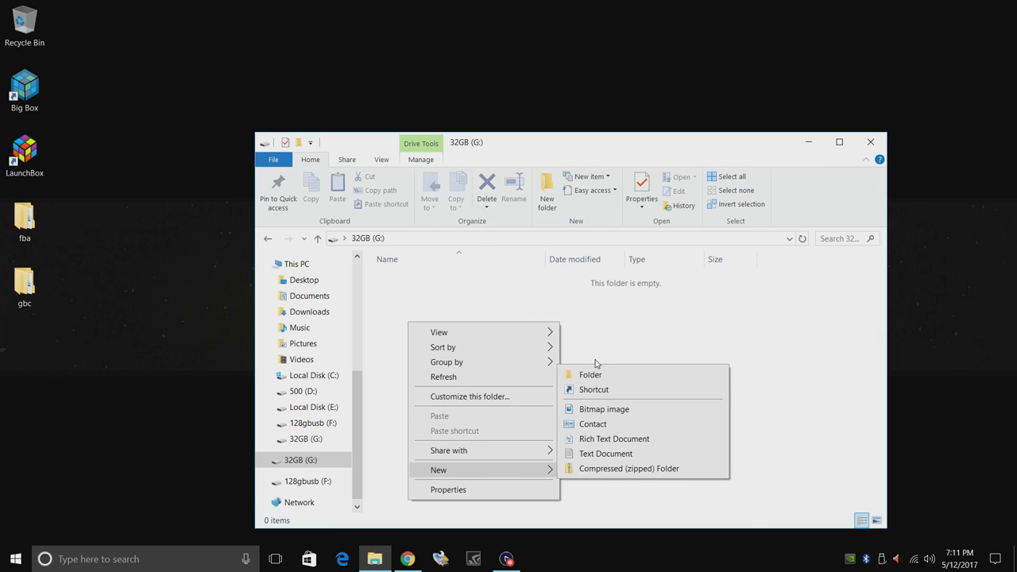
{"action": "left_click", "coordinate": [588, 375]}
{"action": "type", "text": "retropie-mount"}
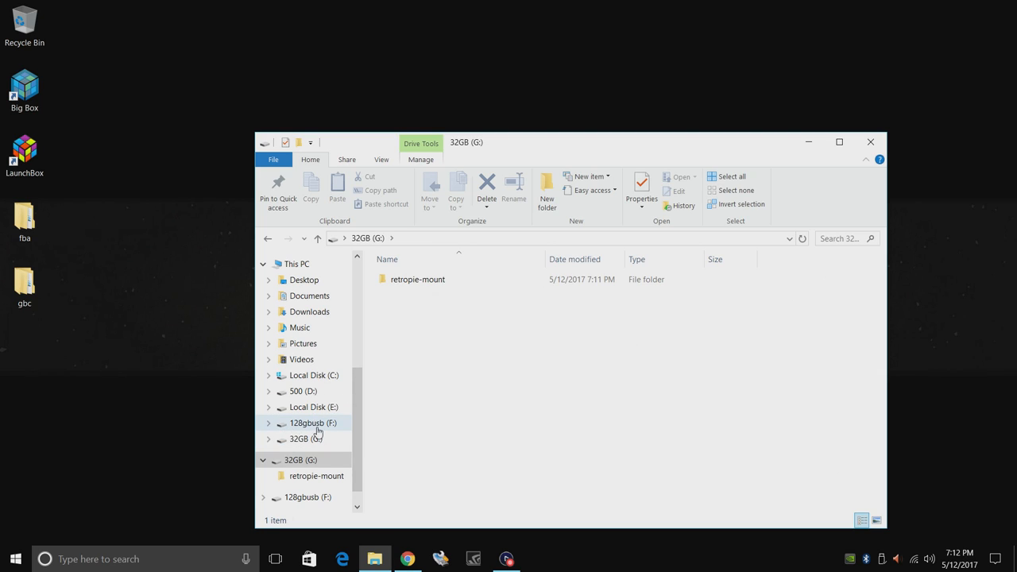
Step: Check that Format offers only NTFS and exFAT for 128gbusb (F:), then return to the desktop
{"action": "left_click", "coordinate": [311, 423]}
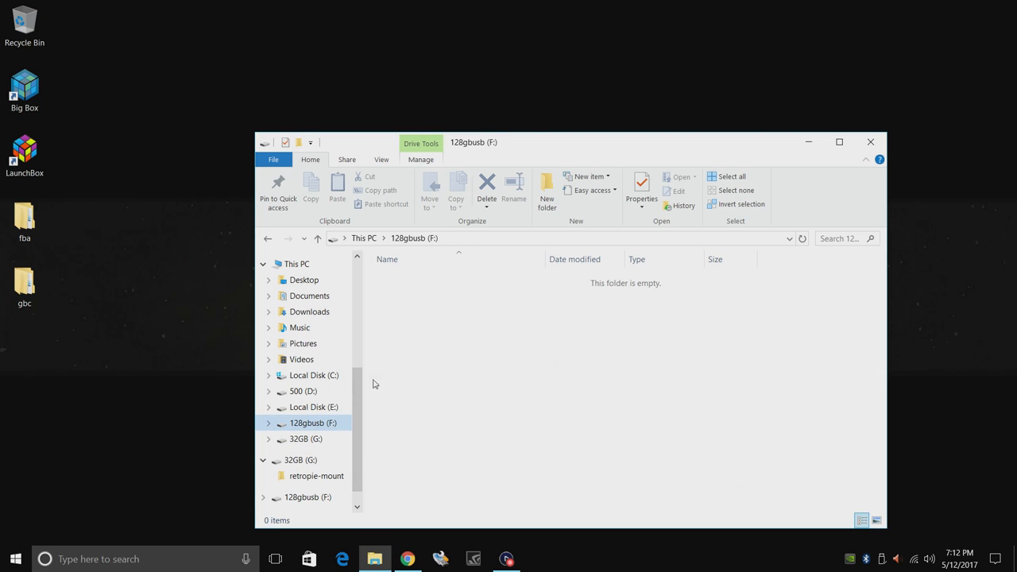
{"action": "right_click", "coordinate": [305, 423]}
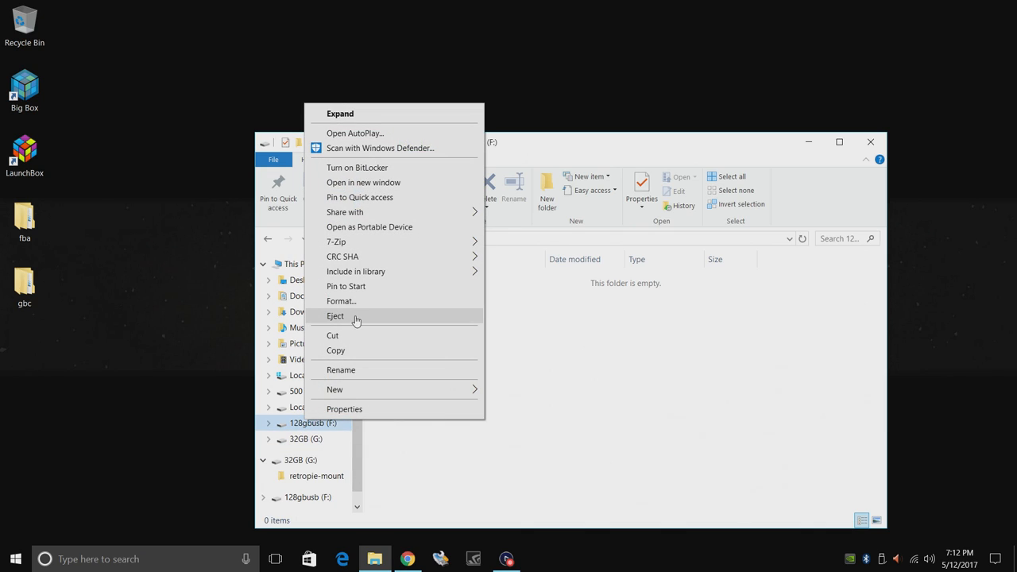
{"action": "left_click", "coordinate": [343, 302]}
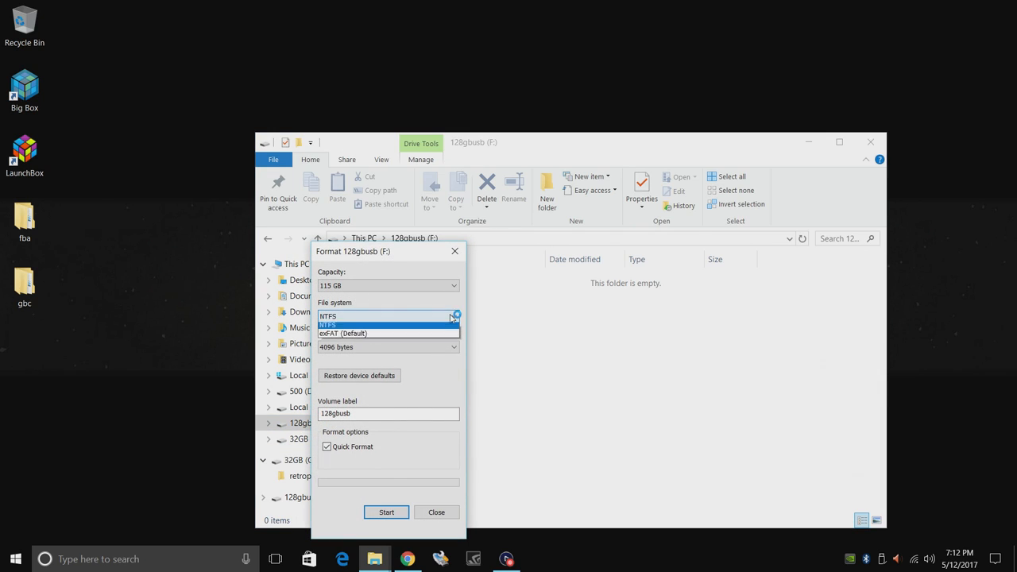
{"action": "mouse_move", "coordinate": [388, 337]}
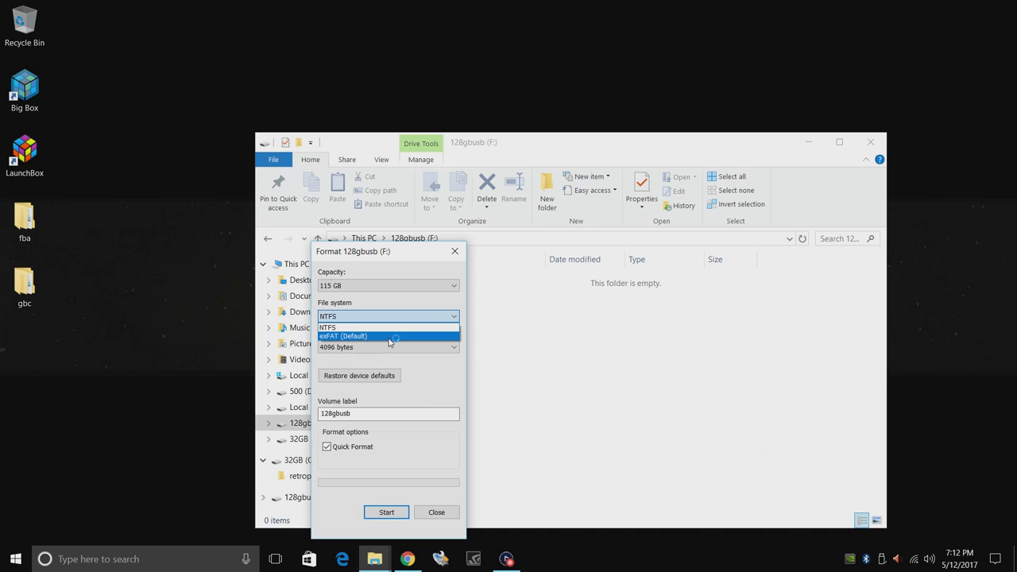
{"action": "mouse_move", "coordinate": [389, 327]}
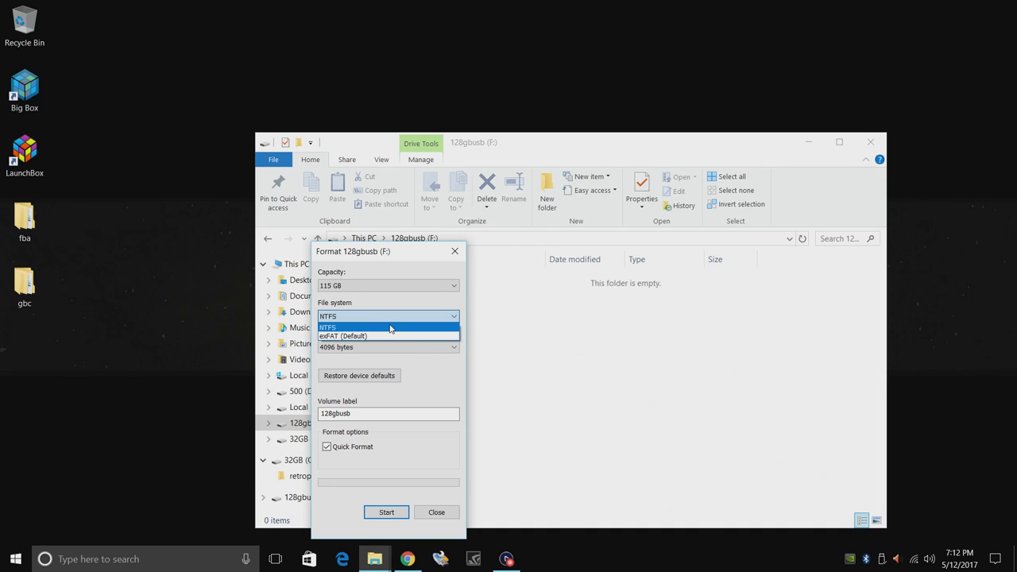
{"action": "mouse_move", "coordinate": [388, 337]}
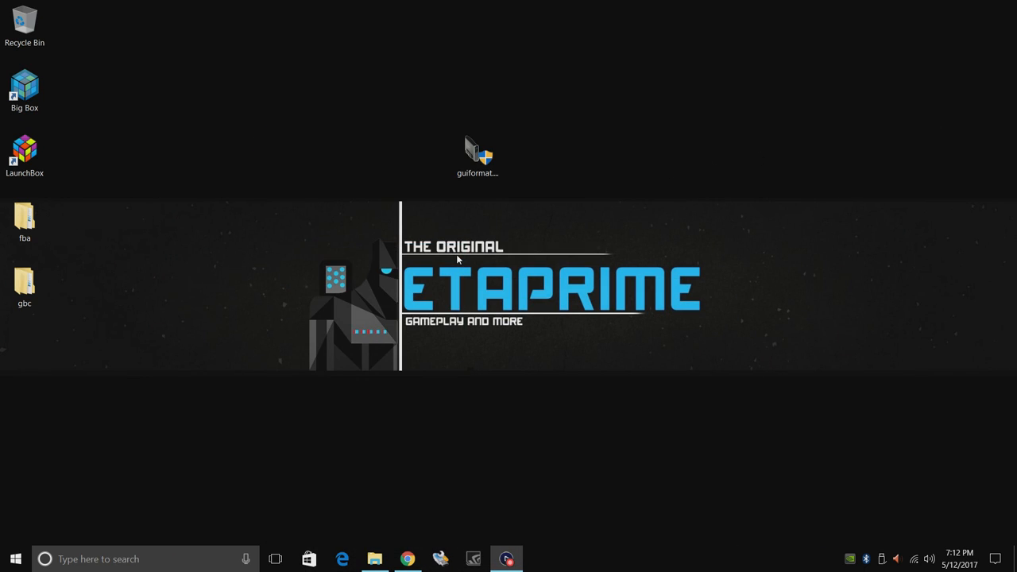
{"action": "left_click", "coordinate": [477, 153]}
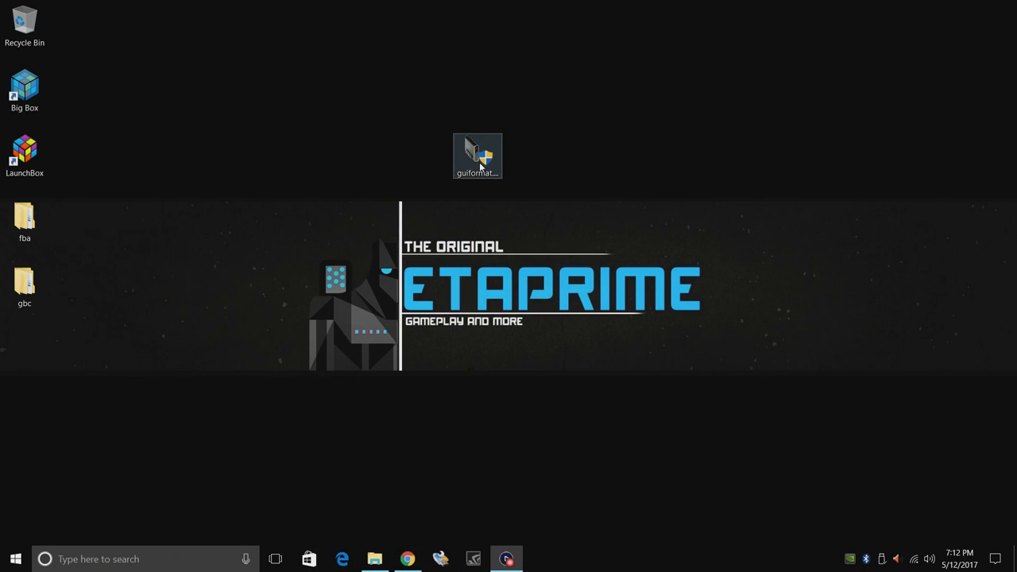
Step: Use guiformat to format drive F: (128GBUSB) as FAT32, confirming the erase, then close it
{"action": "double_click", "coordinate": [478, 153]}
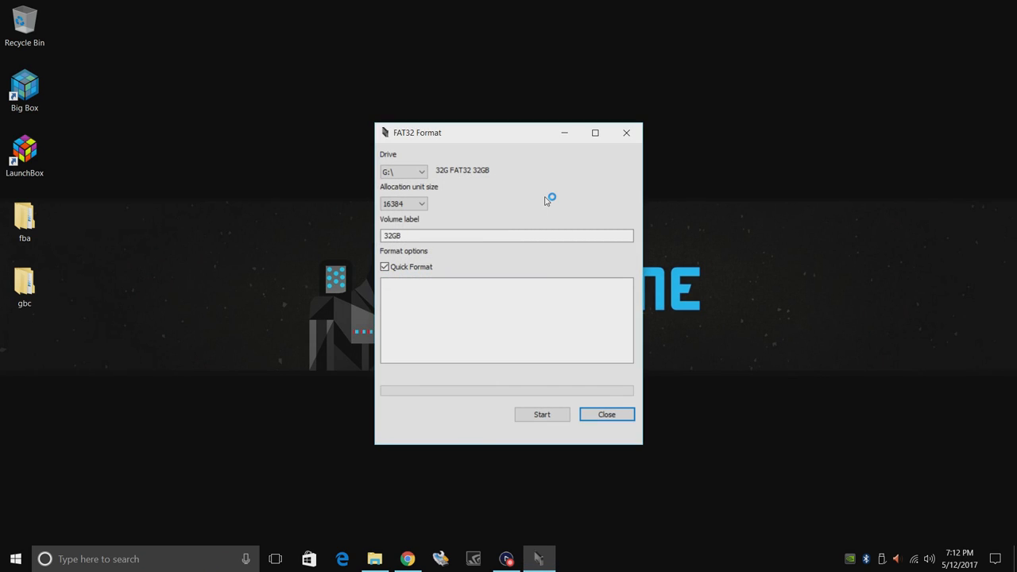
{"action": "mouse_move", "coordinate": [453, 189]}
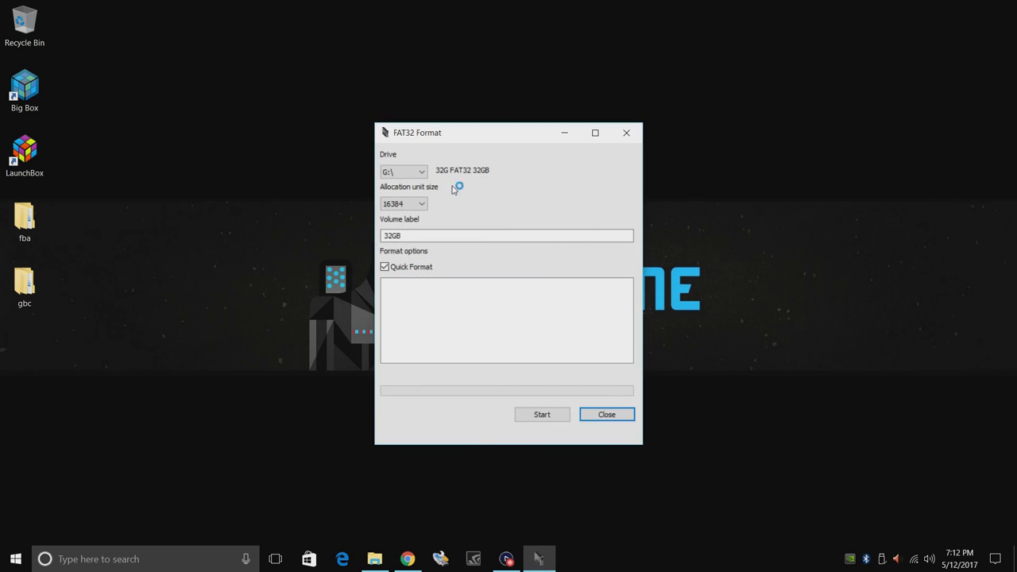
{"action": "left_click", "coordinate": [420, 172]}
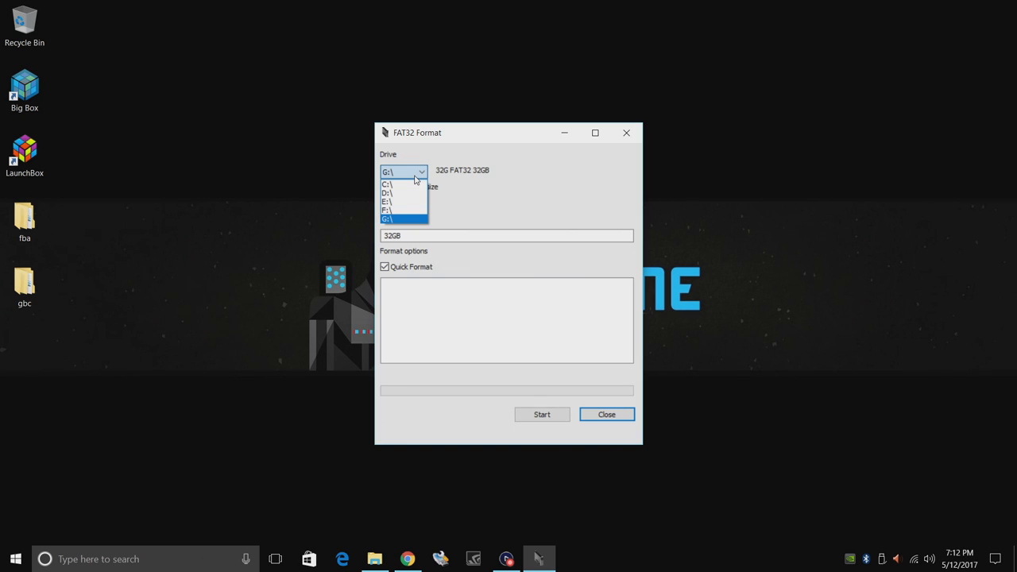
{"action": "left_click", "coordinate": [394, 210]}
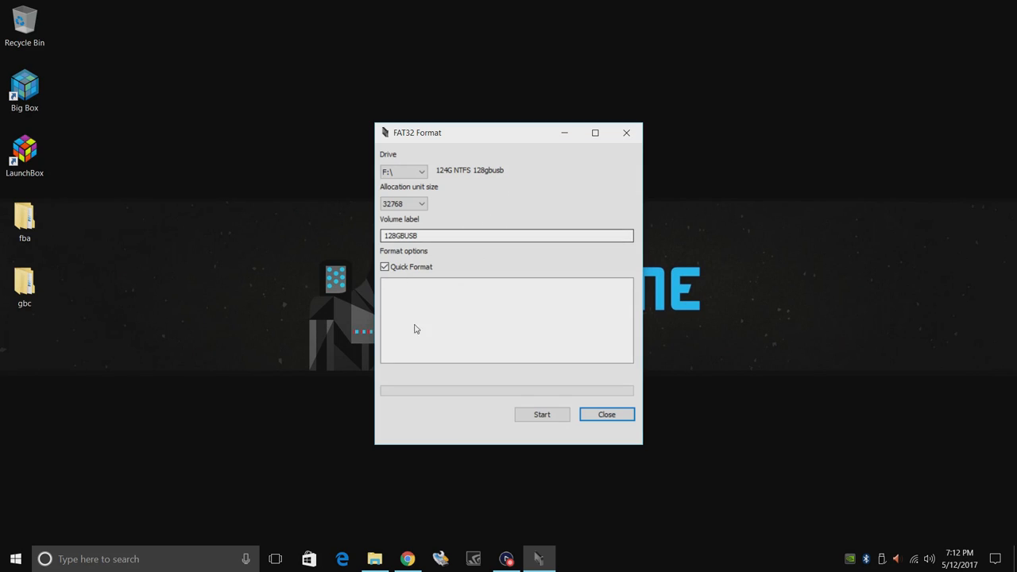
{"action": "left_click", "coordinate": [542, 413]}
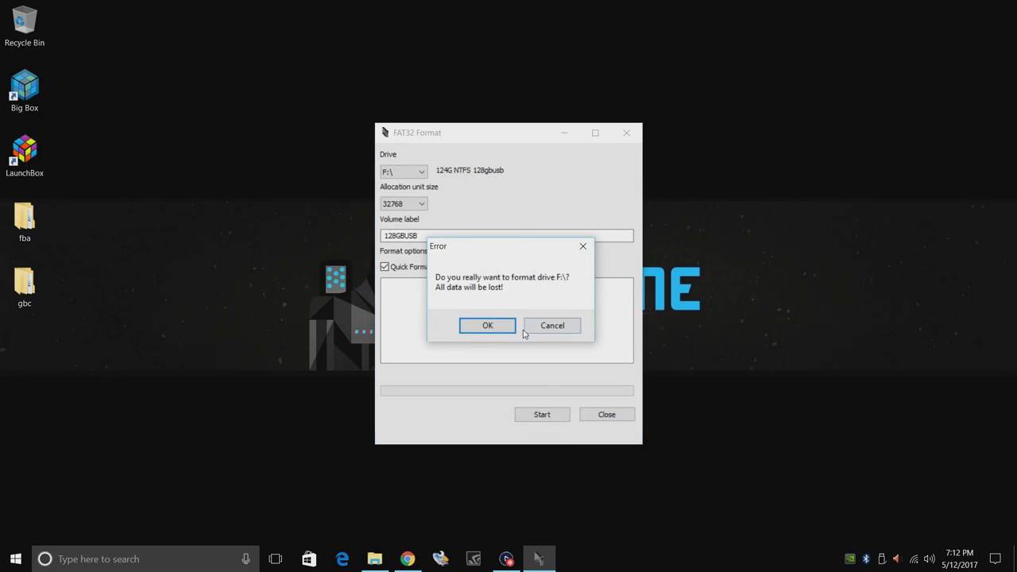
{"action": "left_click", "coordinate": [486, 324]}
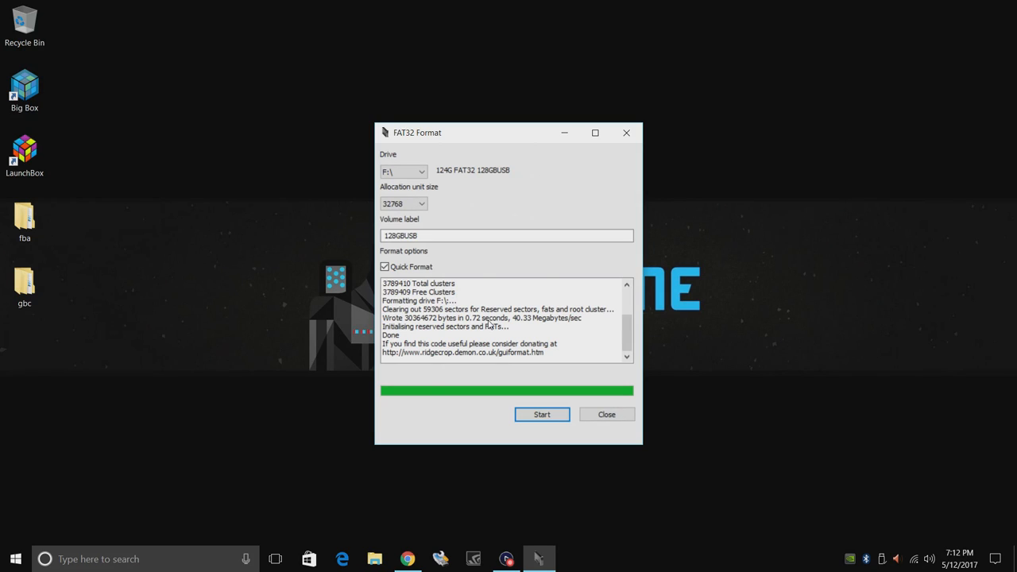
{"action": "left_click", "coordinate": [607, 413]}
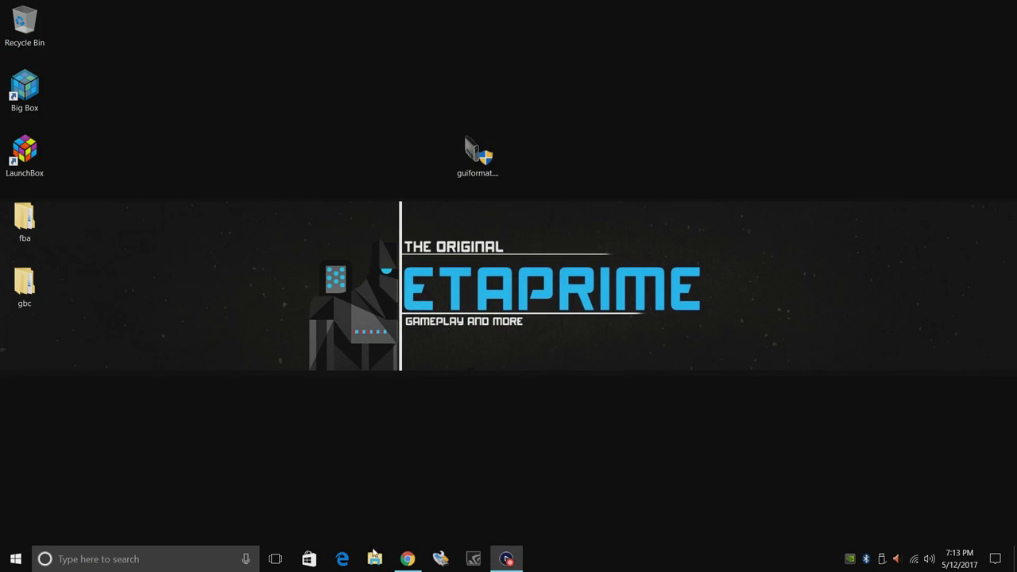
Step: Create a new folder on the empty 128GBUSB (F:) drive
{"action": "left_click", "coordinate": [375, 559]}
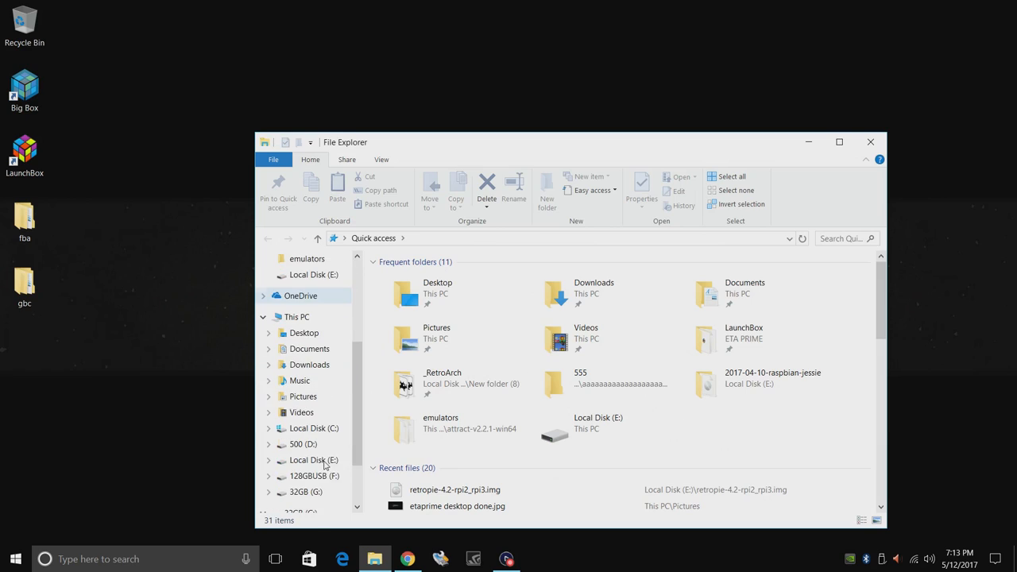
{"action": "right_click", "coordinate": [432, 329]}
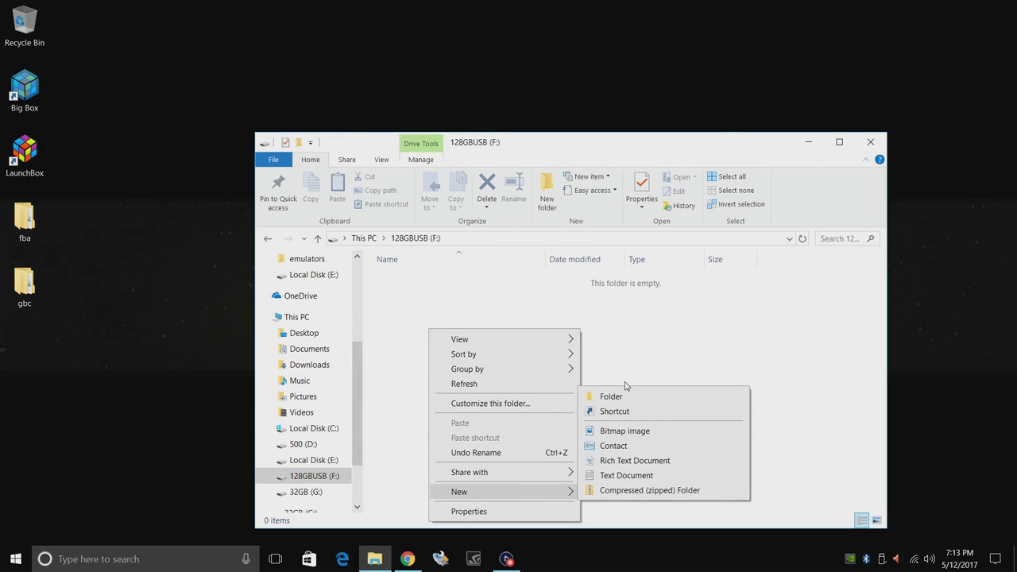
{"action": "left_click", "coordinate": [612, 396]}
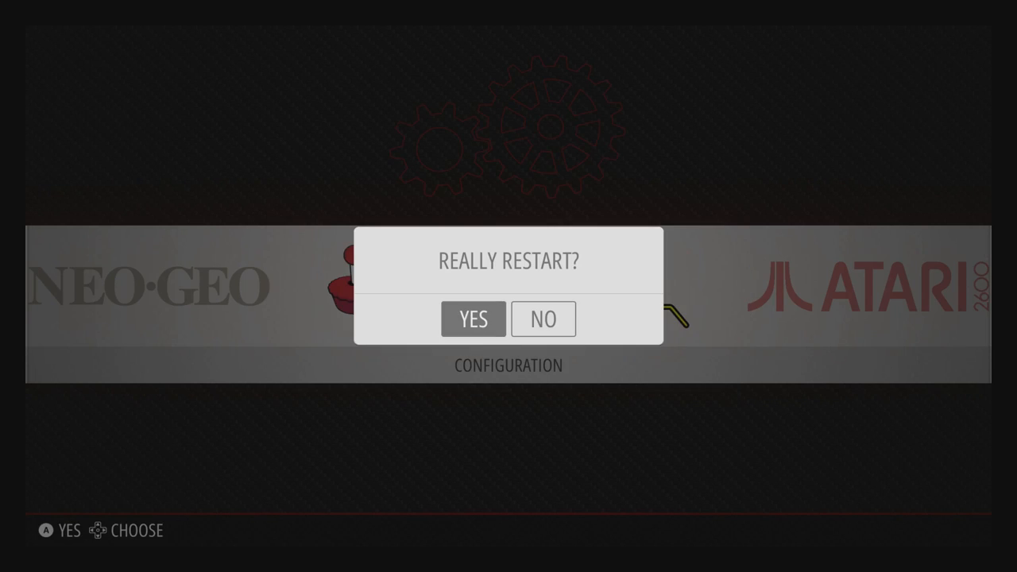
Step: Confirm YES in the Really Restart? prompt to restart EmulationStation
{"action": "left_click", "coordinate": [473, 318]}
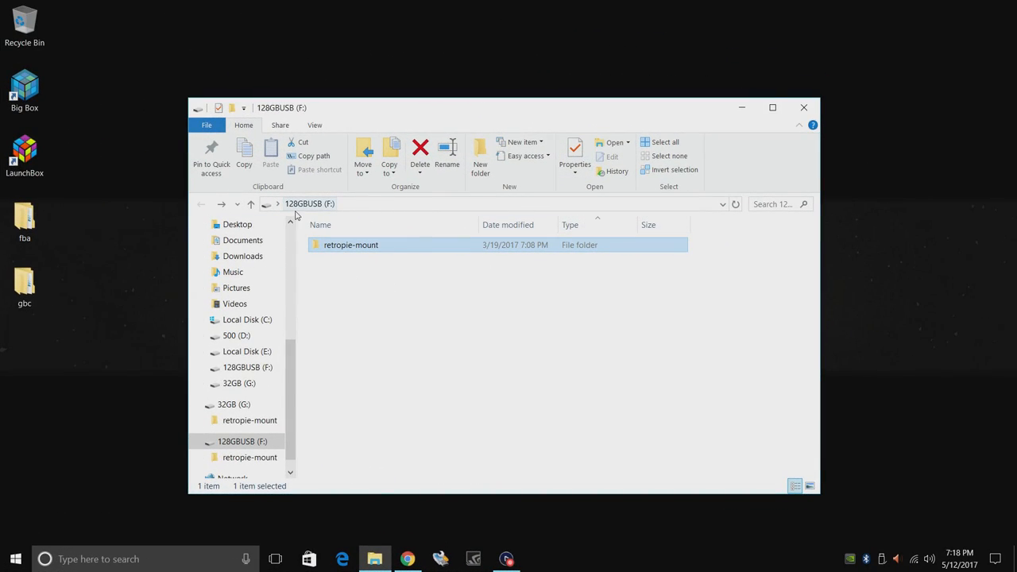
{"action": "mouse_move", "coordinate": [375, 254]}
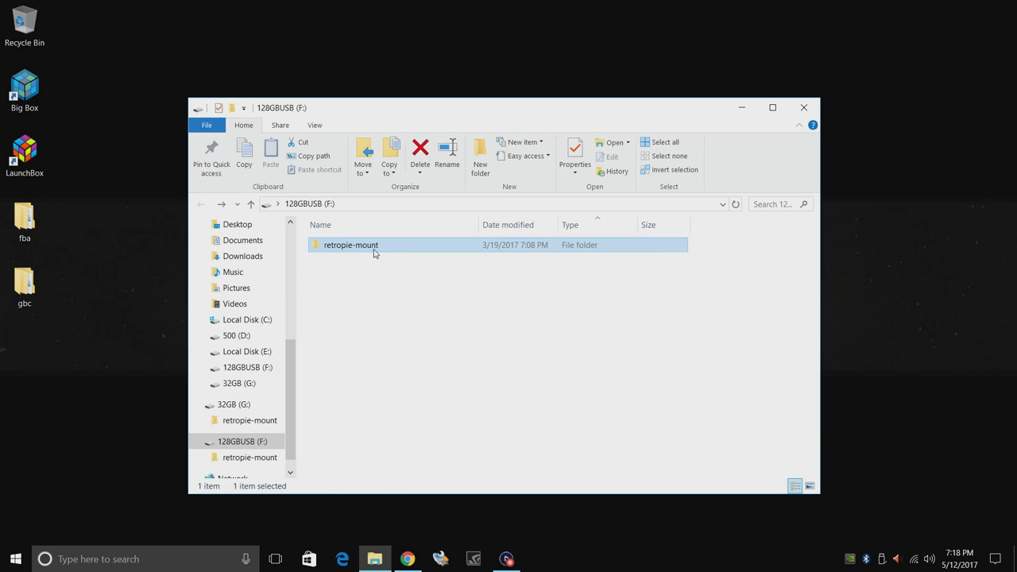
Step: Browse into retropie-mount > roms on 128GBUSB and look through the system subfolders
{"action": "double_click", "coordinate": [349, 244]}
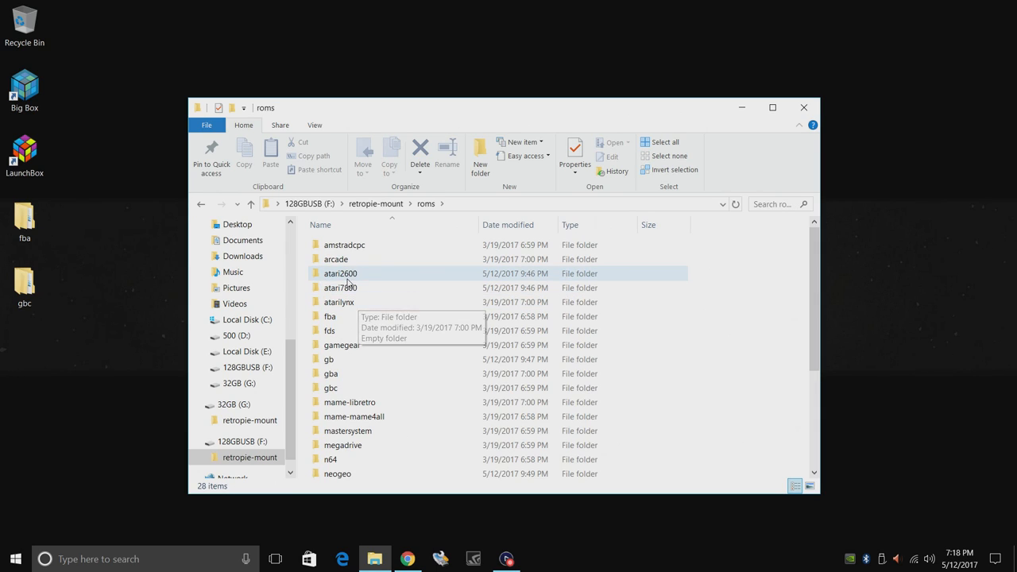
{"action": "double_click", "coordinate": [340, 273]}
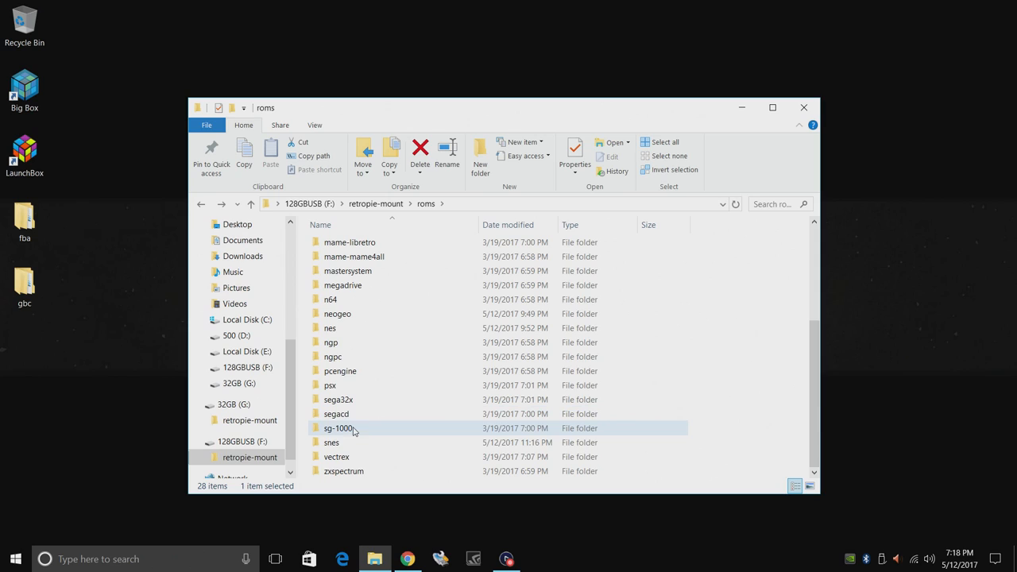
{"action": "double_click", "coordinate": [329, 442]}
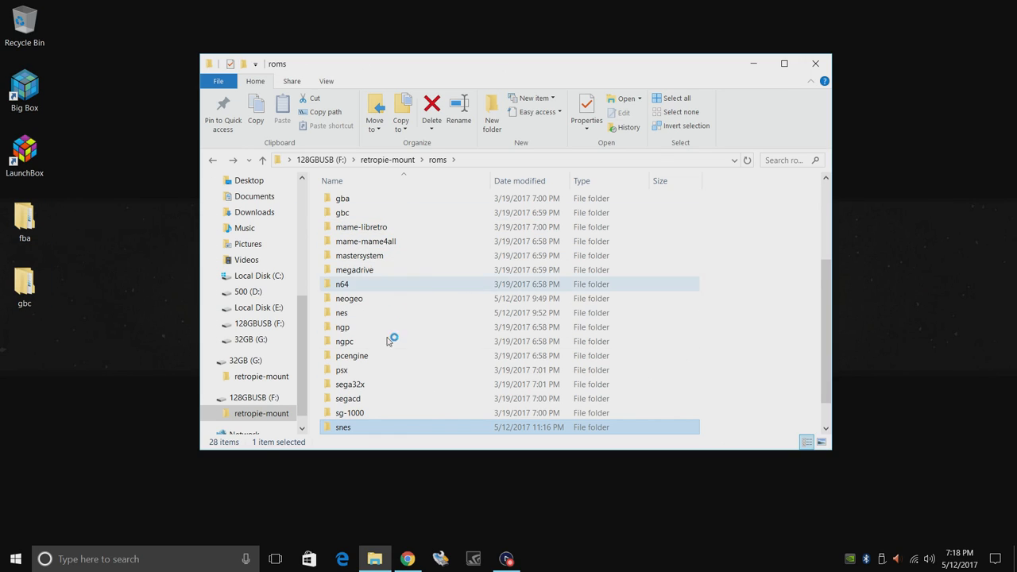
{"action": "scroll", "scroll_direction": "up", "scroll_amount": 3}
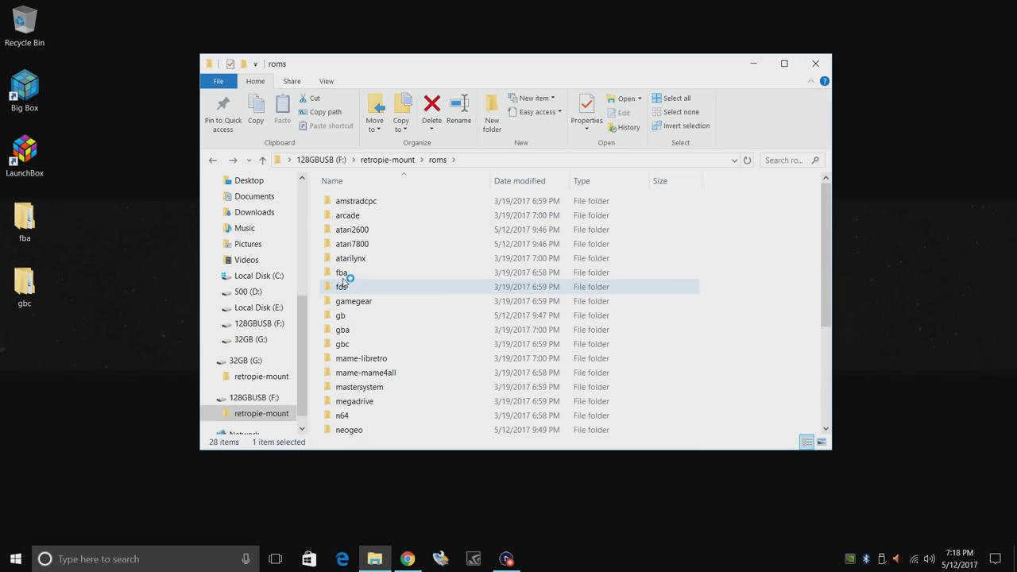
{"action": "double_click", "coordinate": [342, 272]}
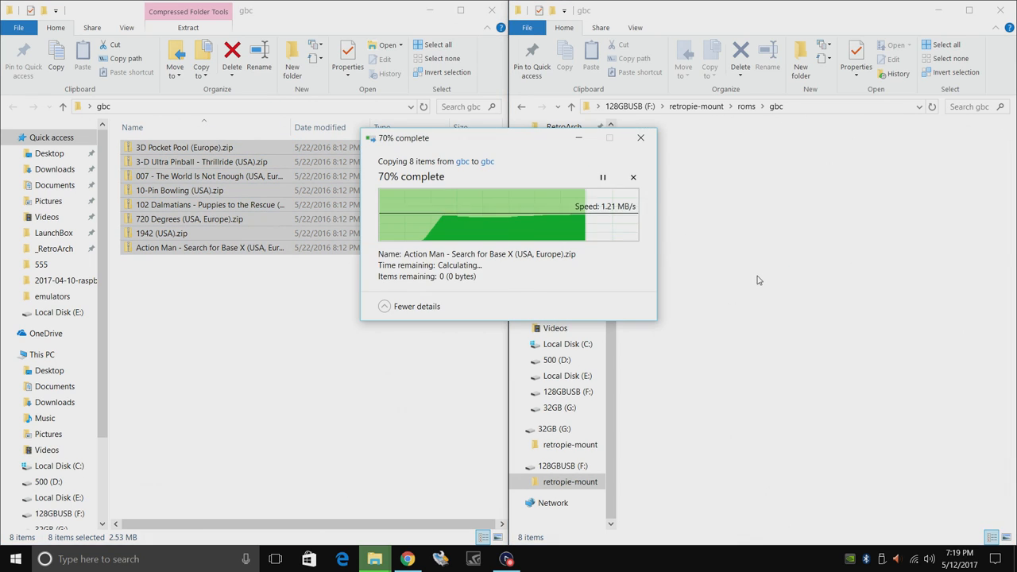
Step: Copy the eight Game Boy Color ROM zips into roms/gbc on the 128GBUSB drive
{"action": "left_click", "coordinate": [633, 137]}
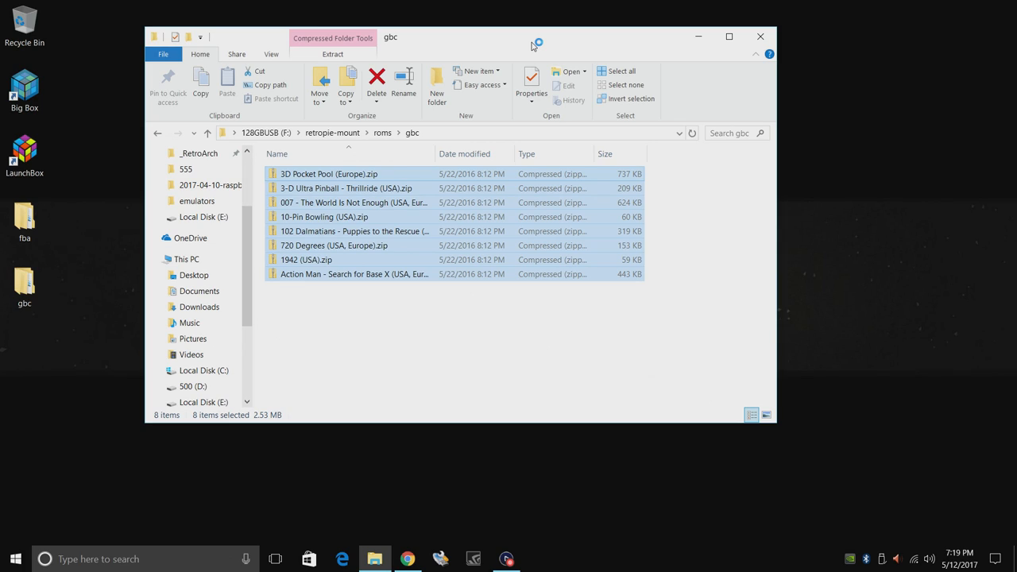
{"action": "mouse_move", "coordinate": [534, 46]}
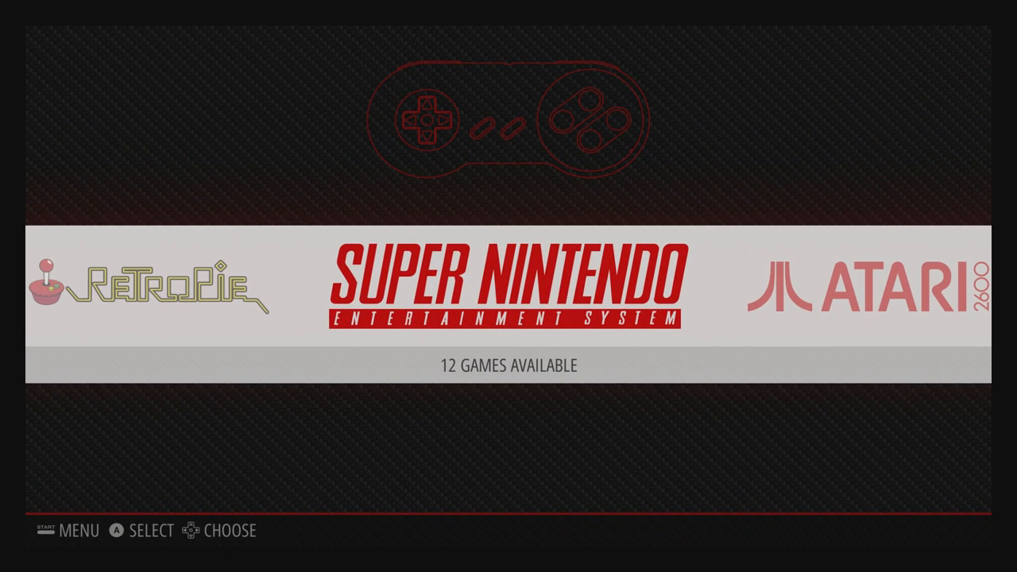
Step: Restart EmulationStation from the Start menu's Quit options, confirming with YES
{"action": "scroll", "scroll_direction": "right", "scroll_amount": 3}
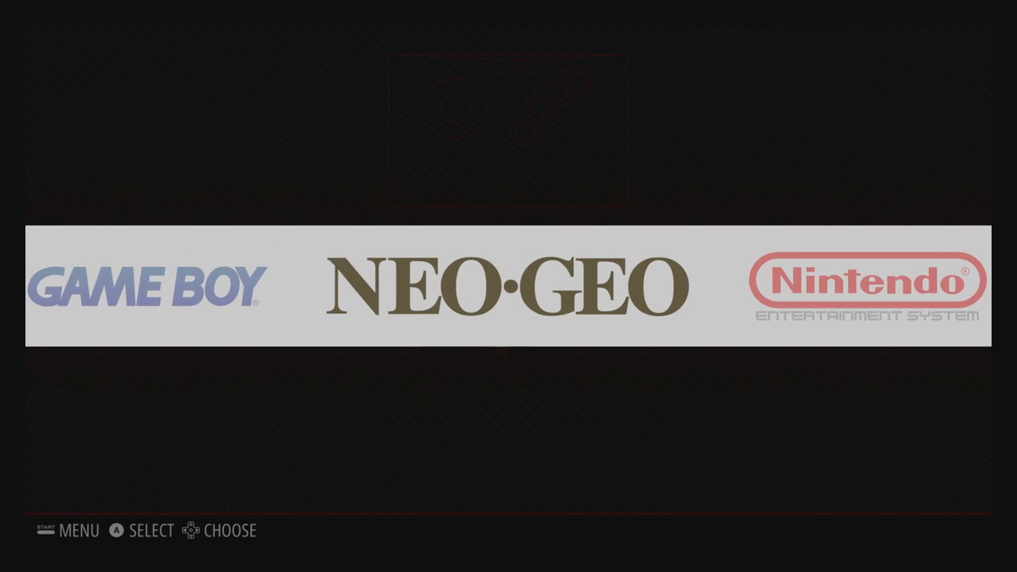
{"action": "key", "text": "Start"}
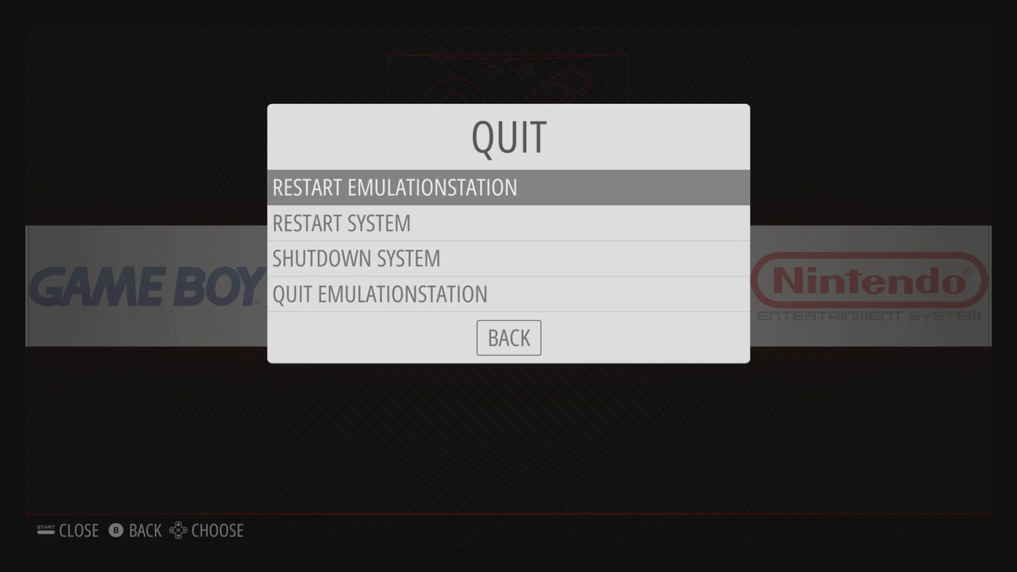
{"action": "left_click", "coordinate": [397, 188]}
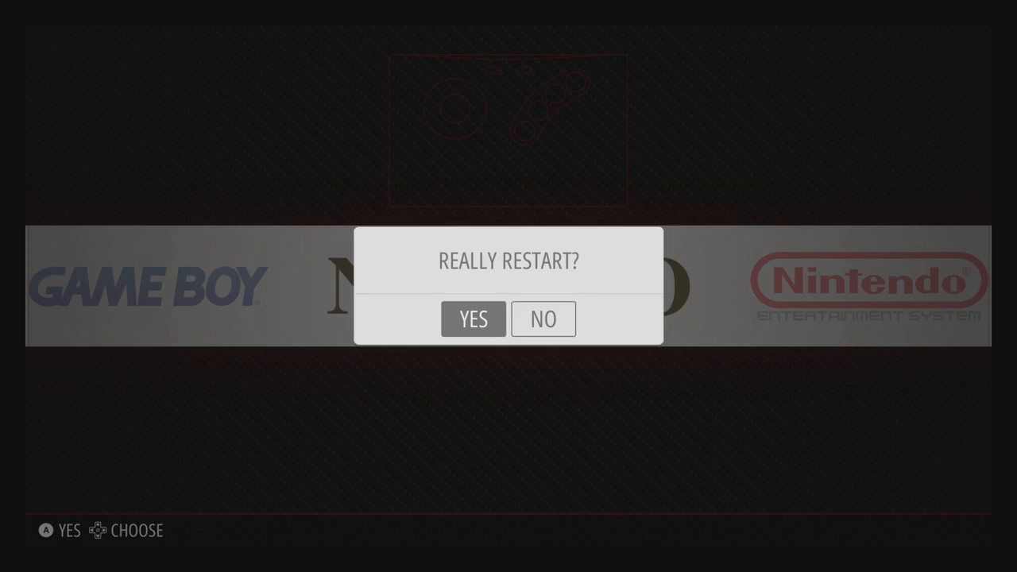
{"action": "left_click", "coordinate": [474, 318]}
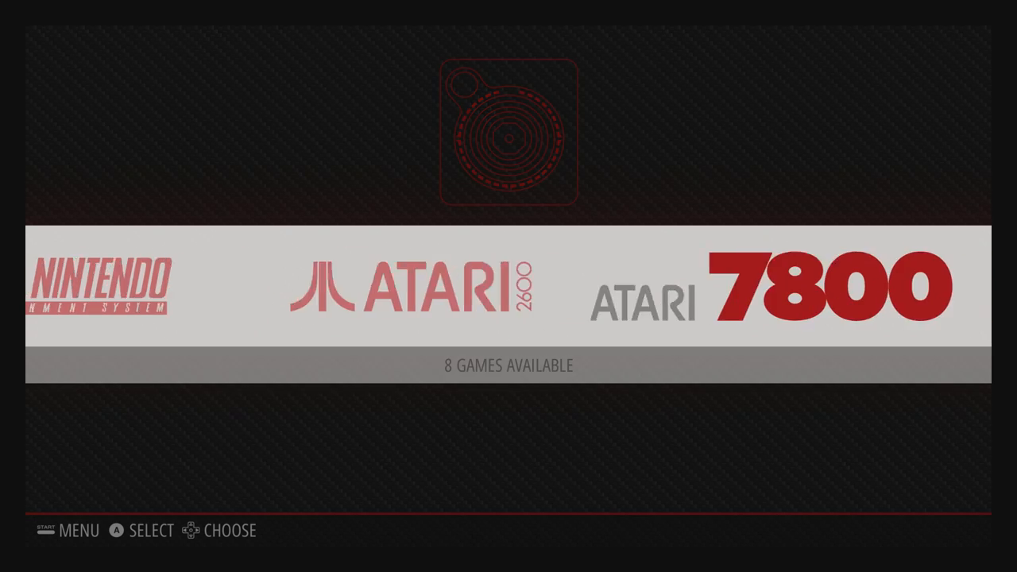
Step: Browse the systems carousel past FBA to Game Boy Color showing eight games available
{"action": "scroll", "scroll_direction": "right", "scroll_amount": 3}
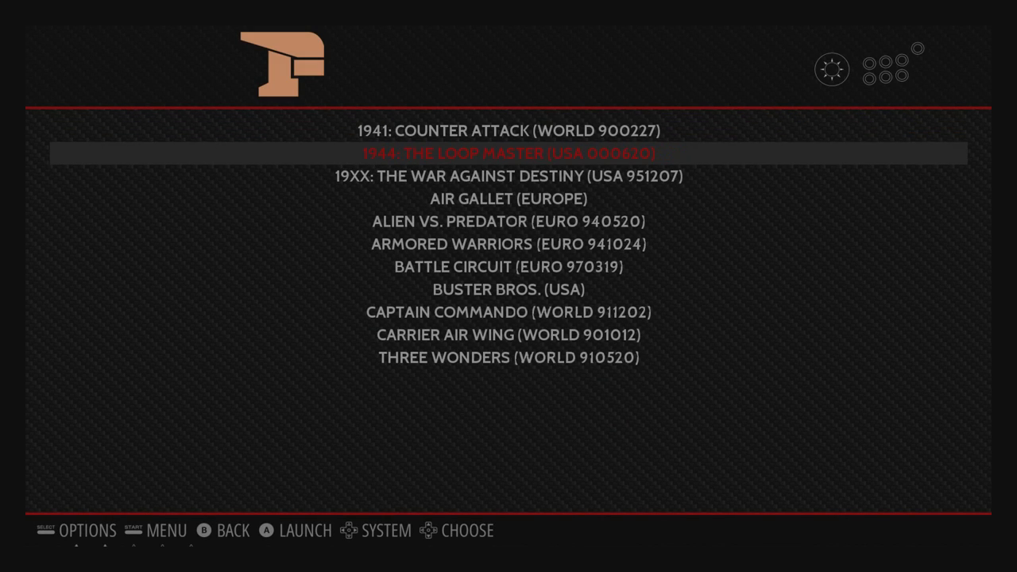
{"action": "key", "text": "down"}
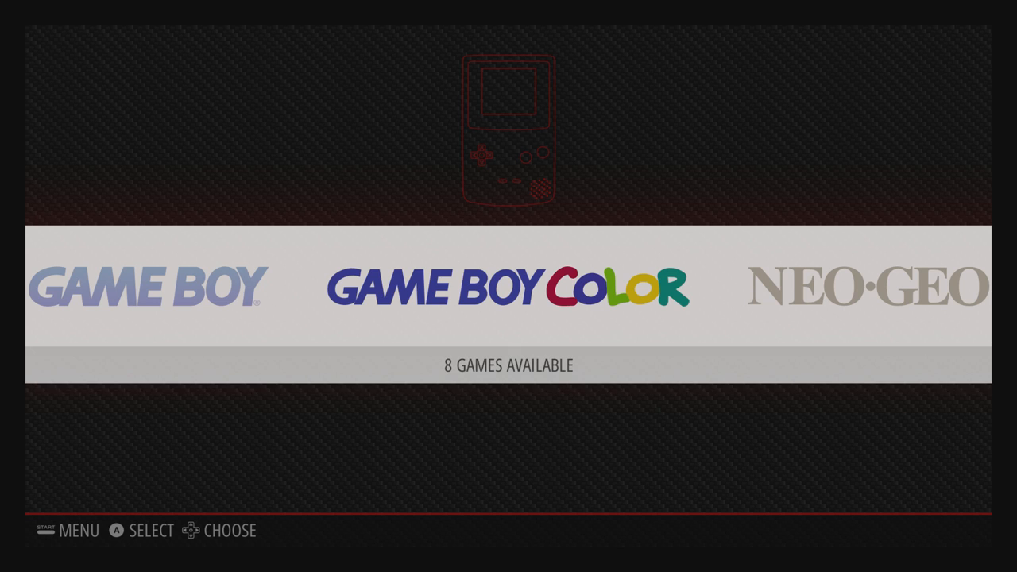
{"action": "scroll", "scroll_direction": "right", "scroll_amount": 3}
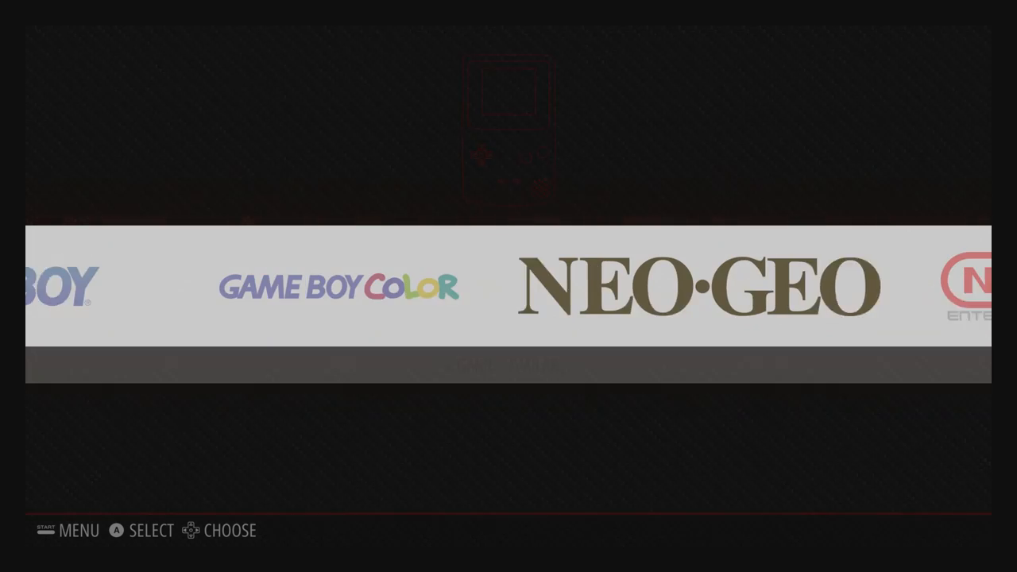